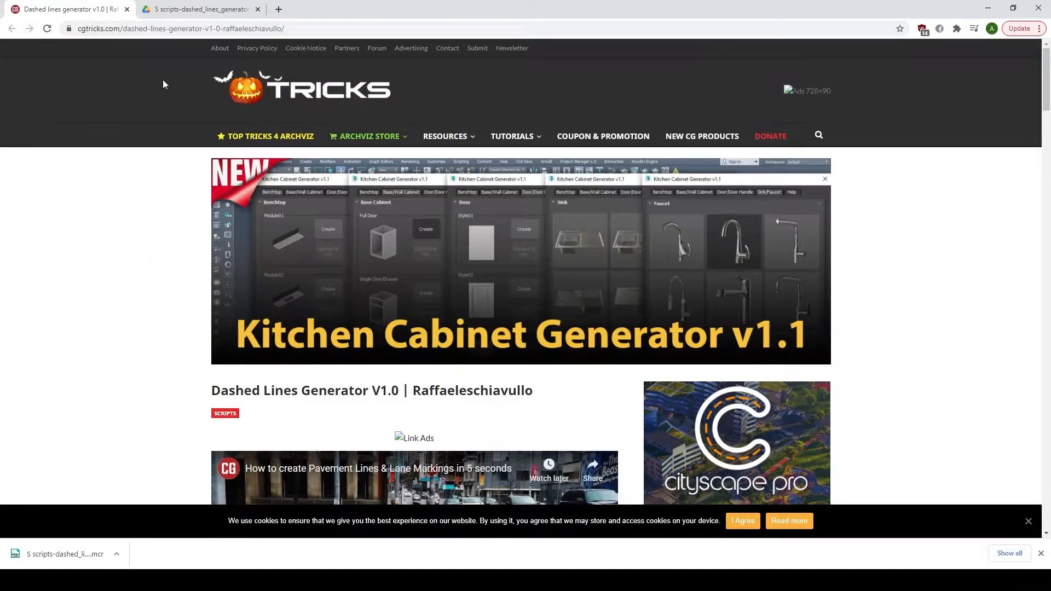
pyautogui.moveTo(121, 236)
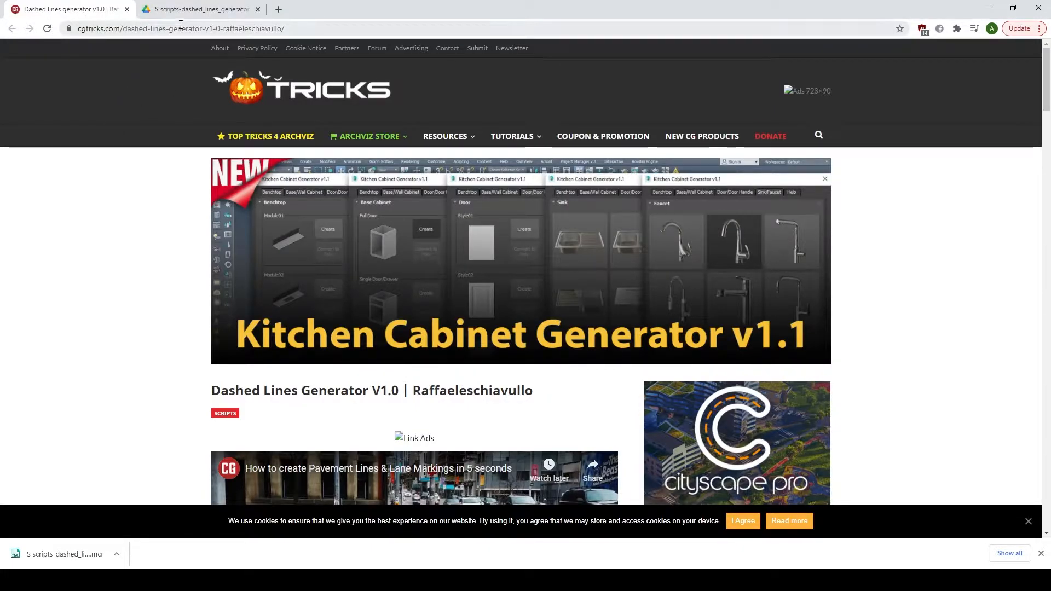
# Download the Dashed Lines Generator script from the cgtricks article via Google Drive.
pyautogui.scroll(-3)
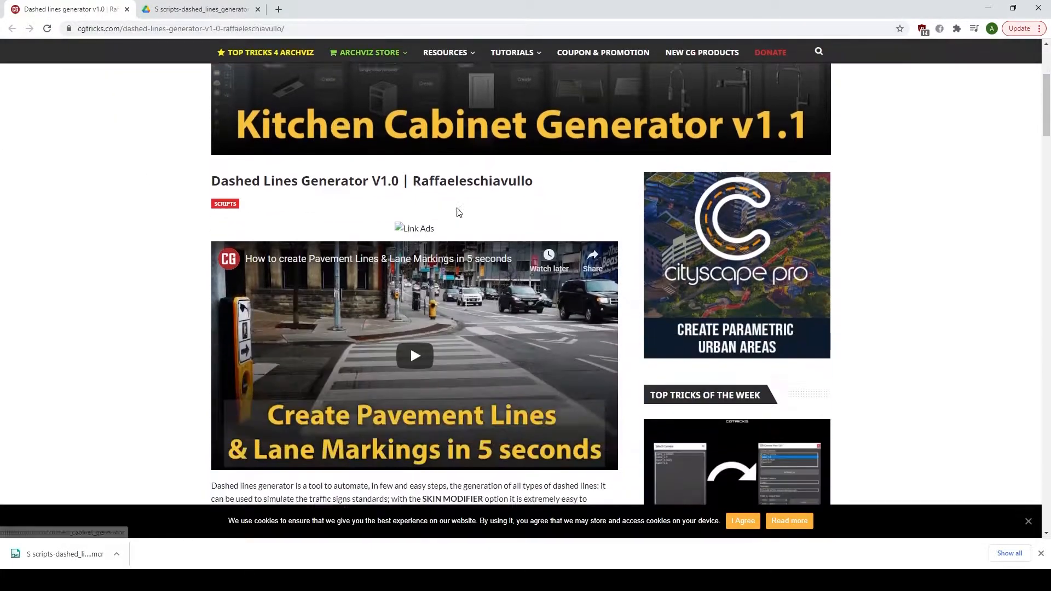
pyautogui.scroll(-3)
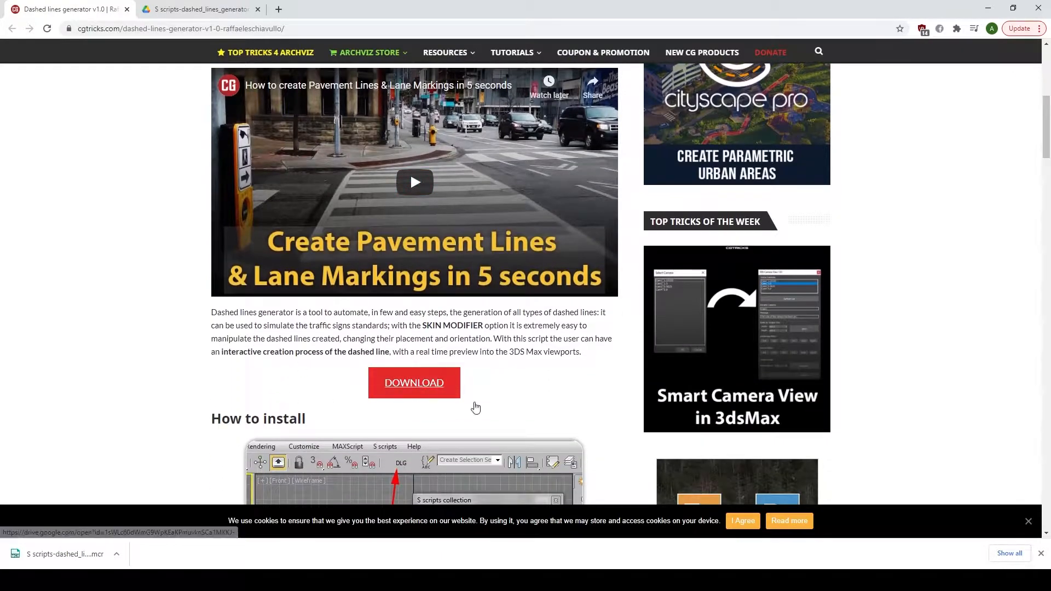
pyautogui.click(199, 9)
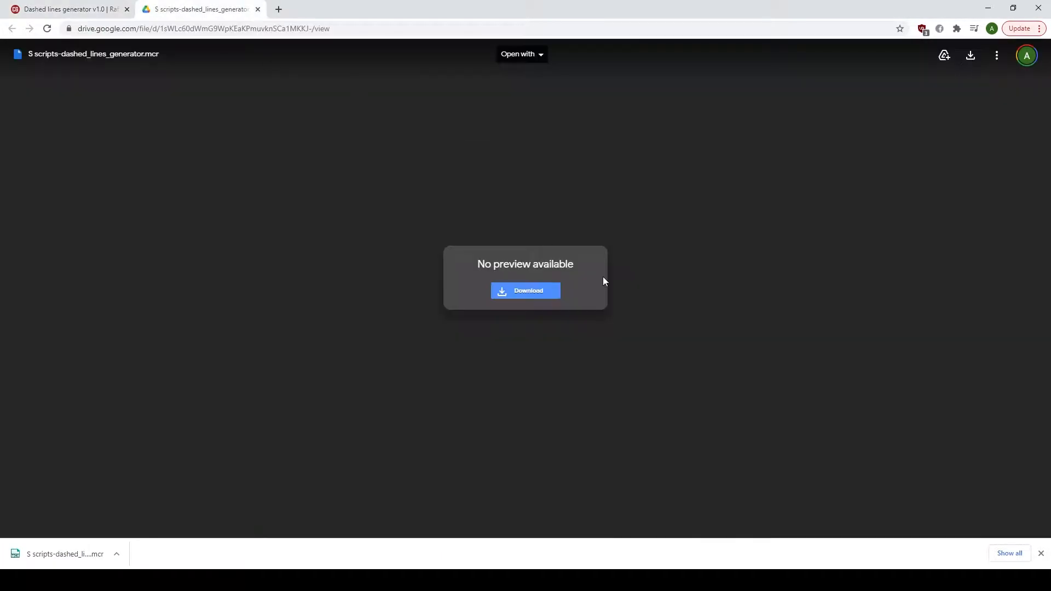
pyautogui.click(67, 9)
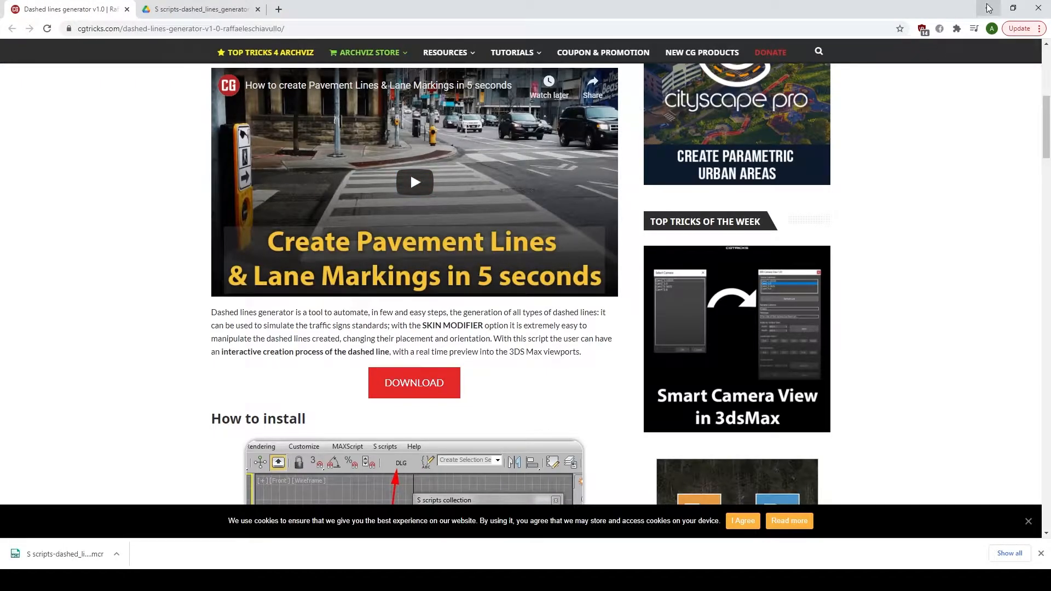
pyautogui.scroll(-3)
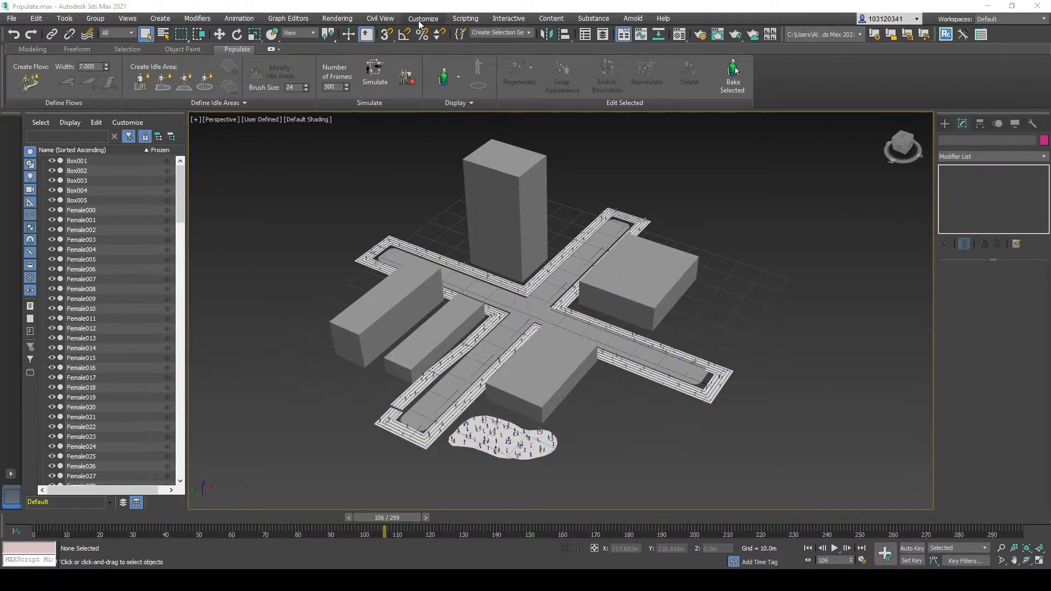
# Find the Dashed Lines Generator action under the 5 scripts category in Customize User Interface toolbars.
pyautogui.click(422, 18)
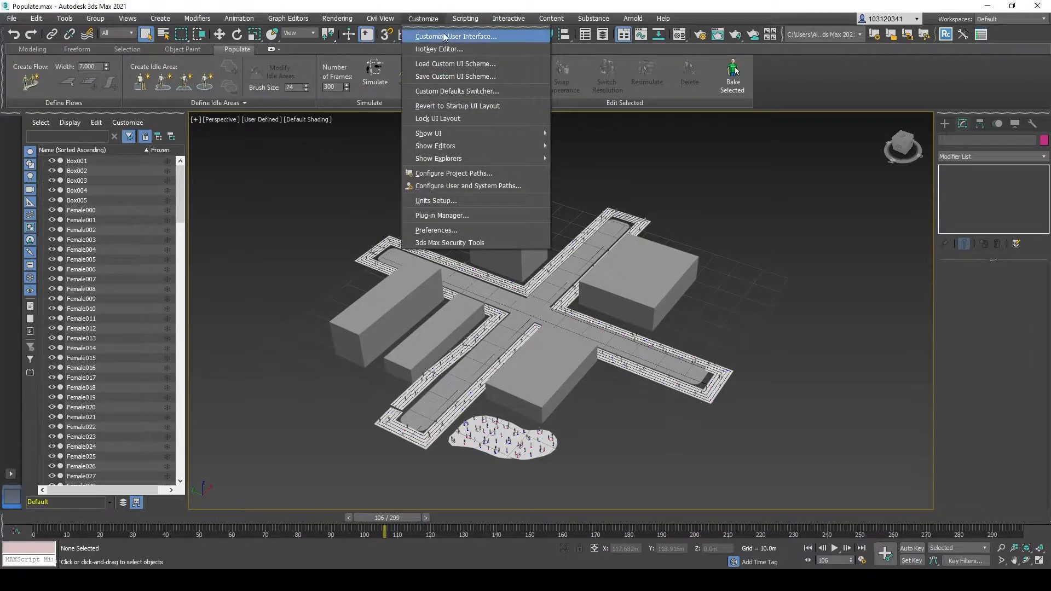
pyautogui.click(457, 36)
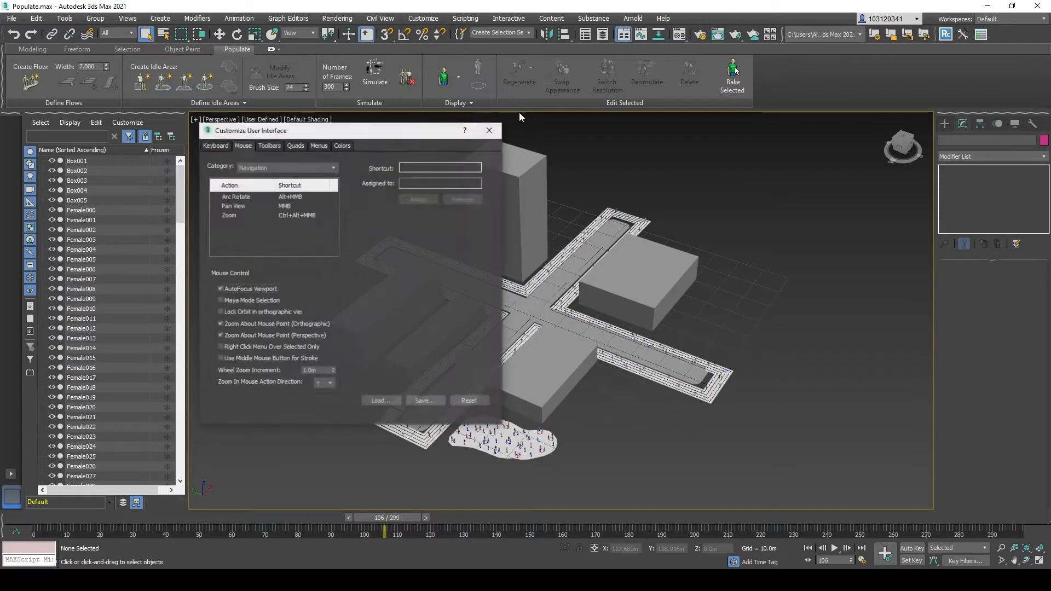
pyautogui.click(269, 146)
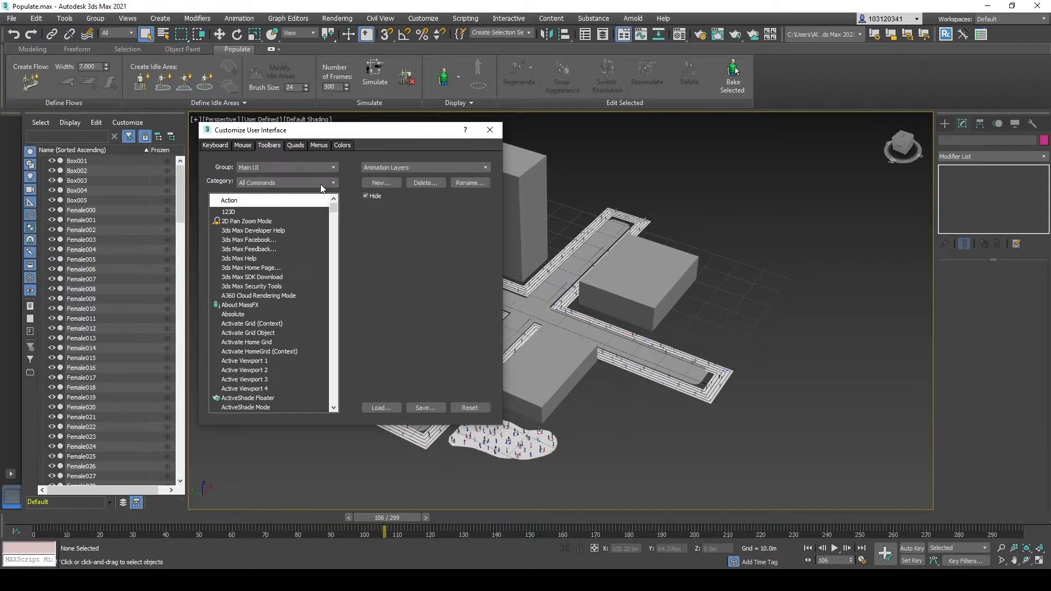
pyautogui.click(333, 182)
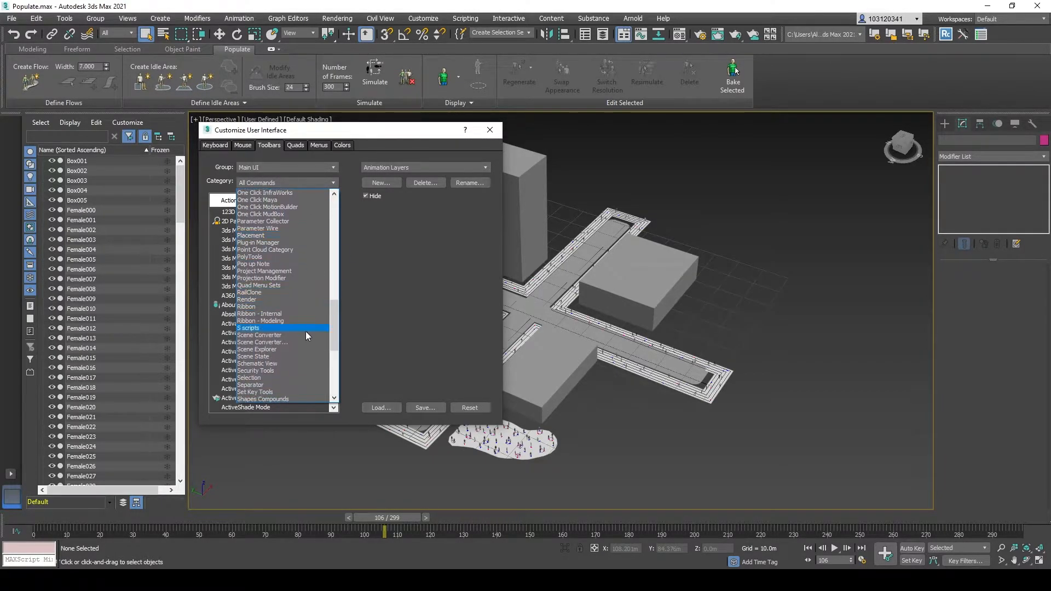
pyautogui.click(248, 327)
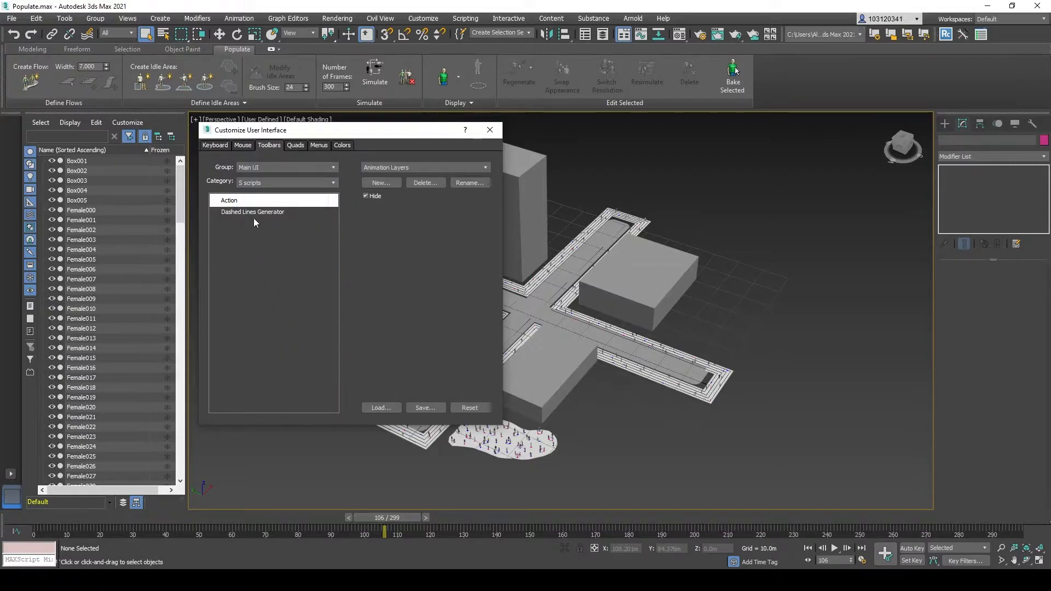
pyautogui.click(253, 212)
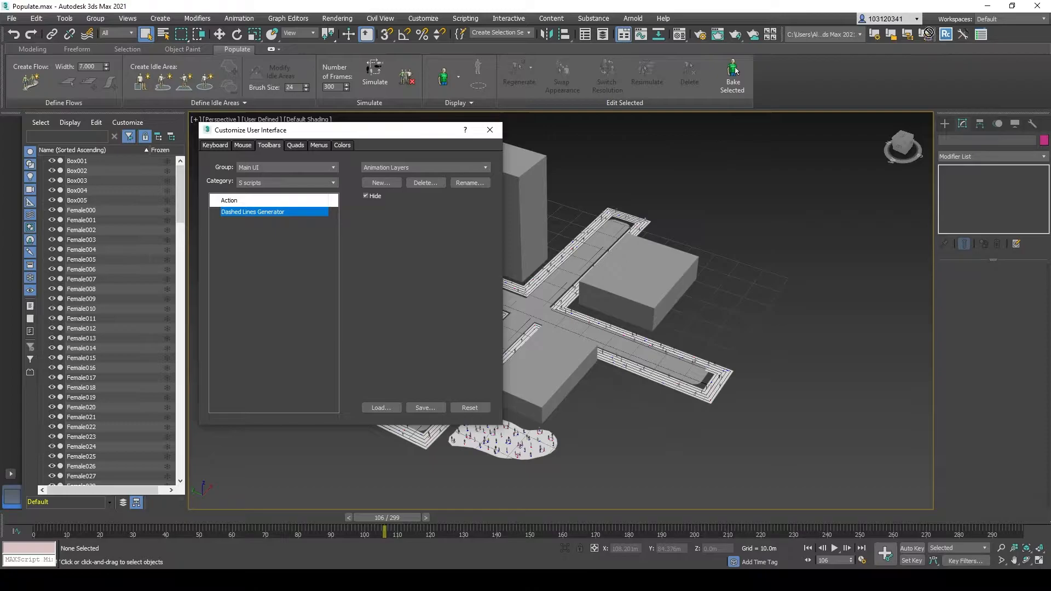
pyautogui.moveTo(990, 40)
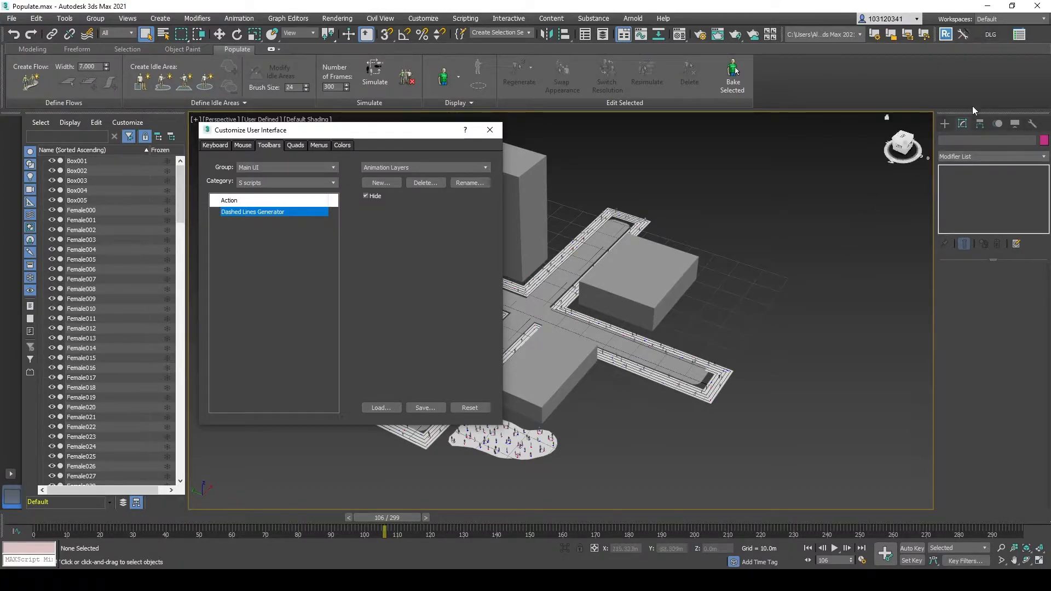
pyautogui.moveTo(1020, 34)
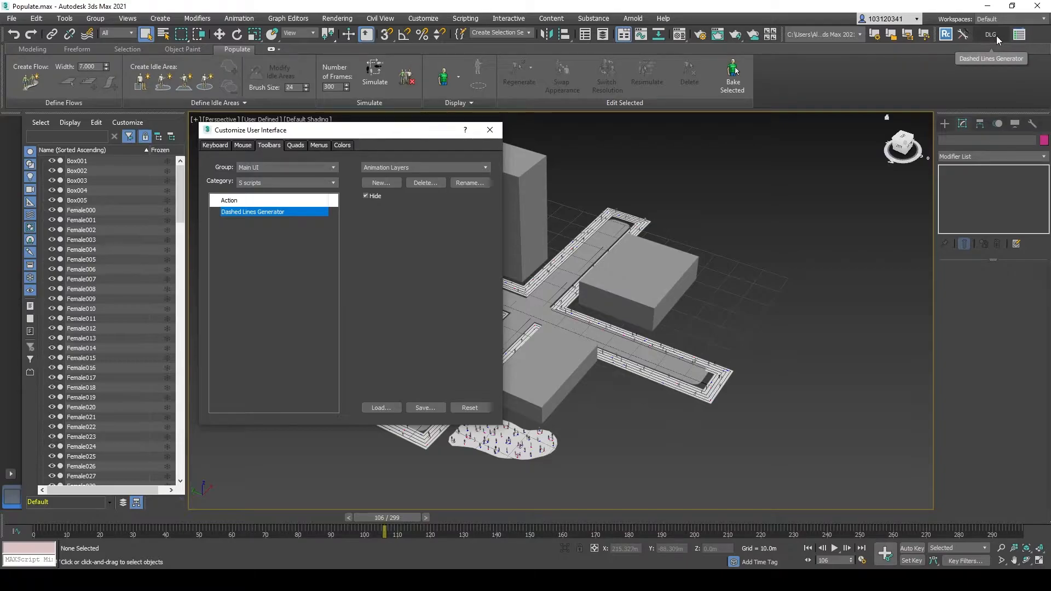
pyautogui.moveTo(891, 114)
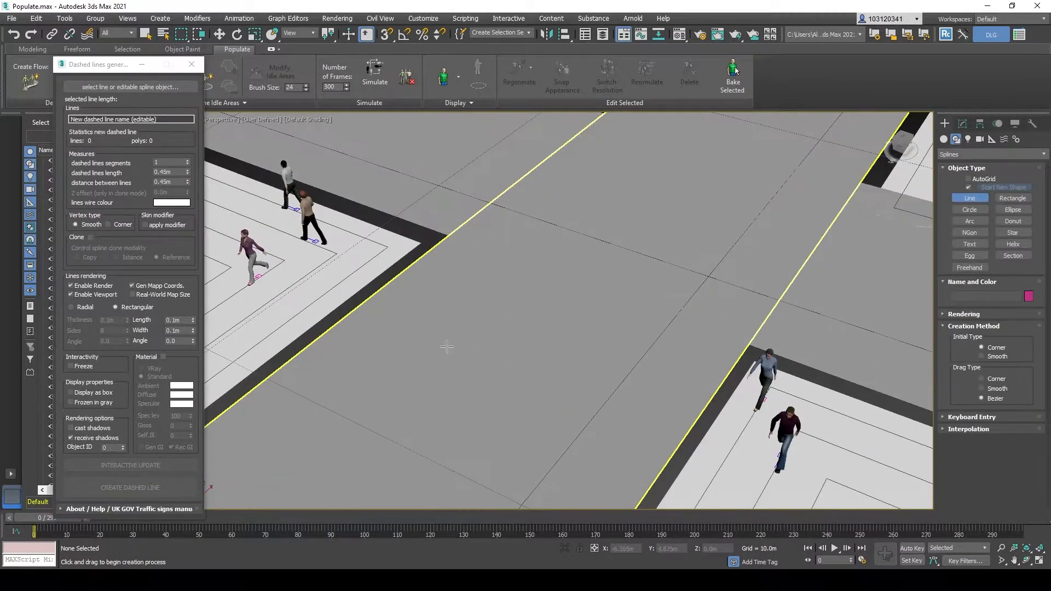
# Draw a straight line spline across the road at the intersection.
pyautogui.moveTo(388, 289); pyautogui.dragTo(461, 318)
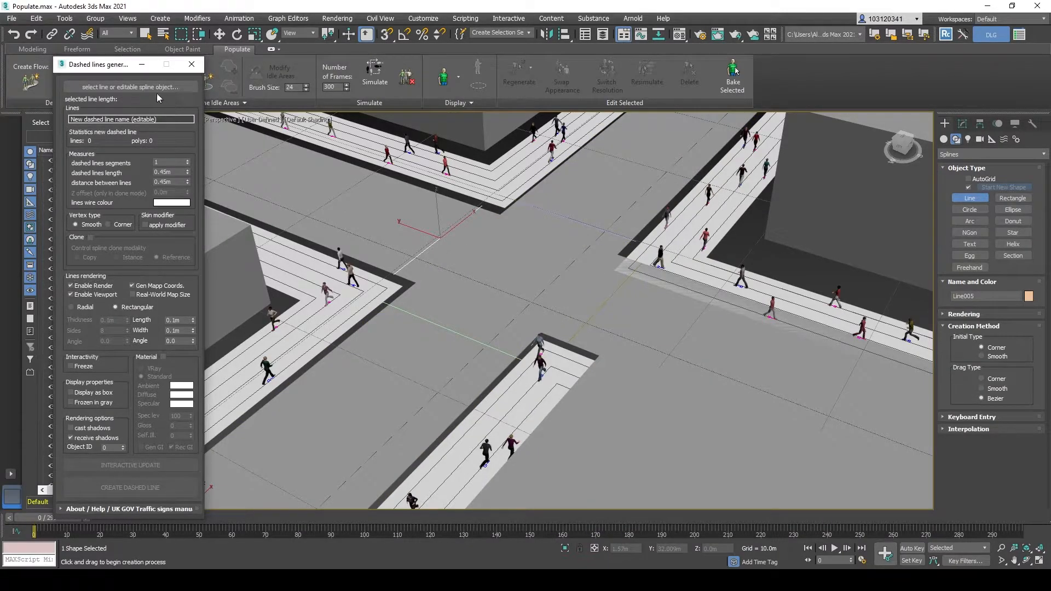
# Pick the spline, enable viewport rendering, enter 2.5 and 0.0, and preview the dashes.
pyautogui.click(130, 86)
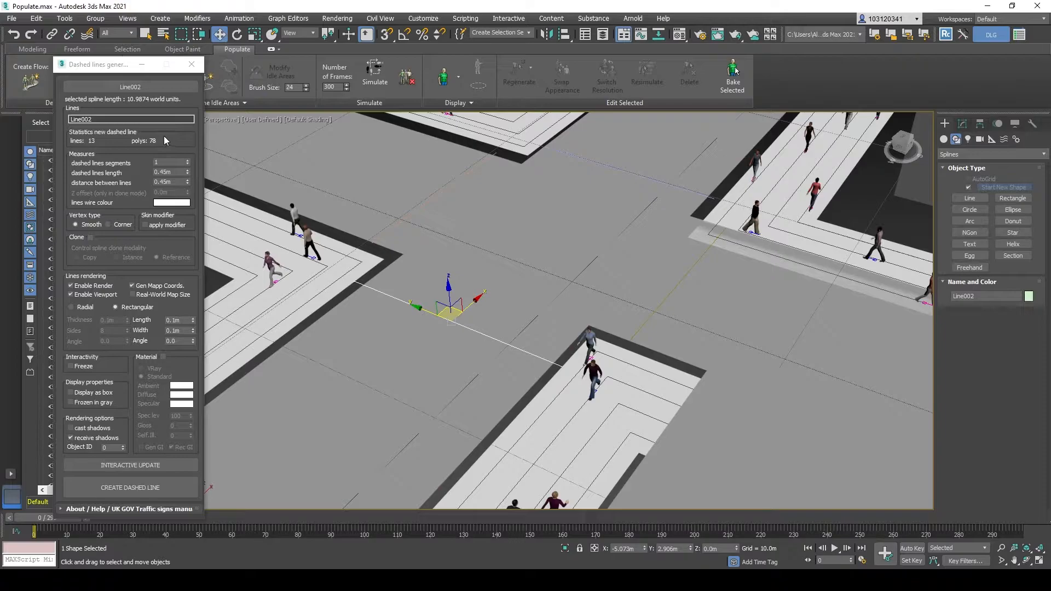
pyautogui.moveTo(66, 157)
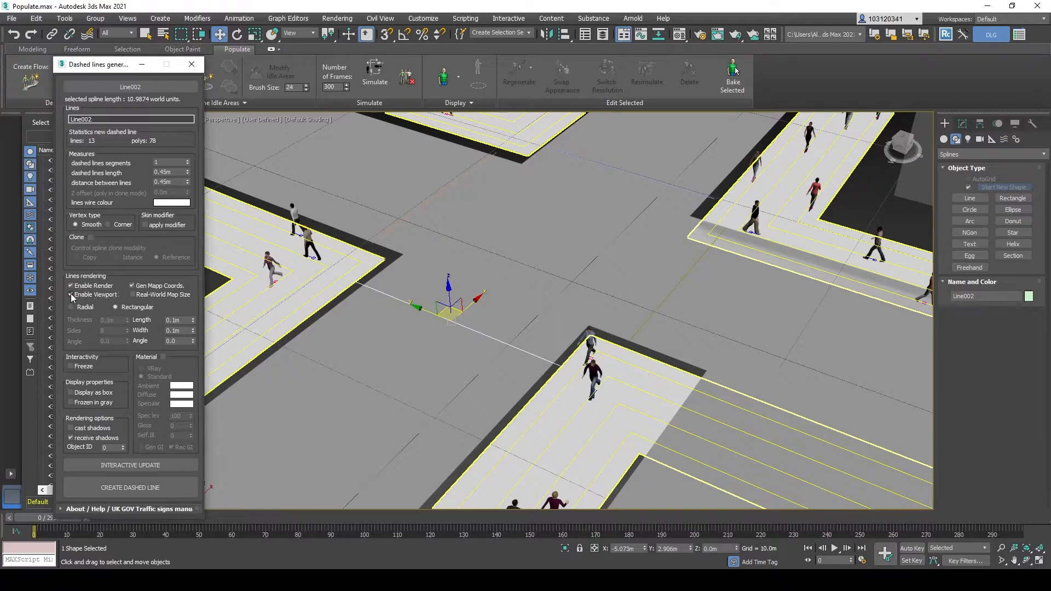
pyautogui.click(71, 295)
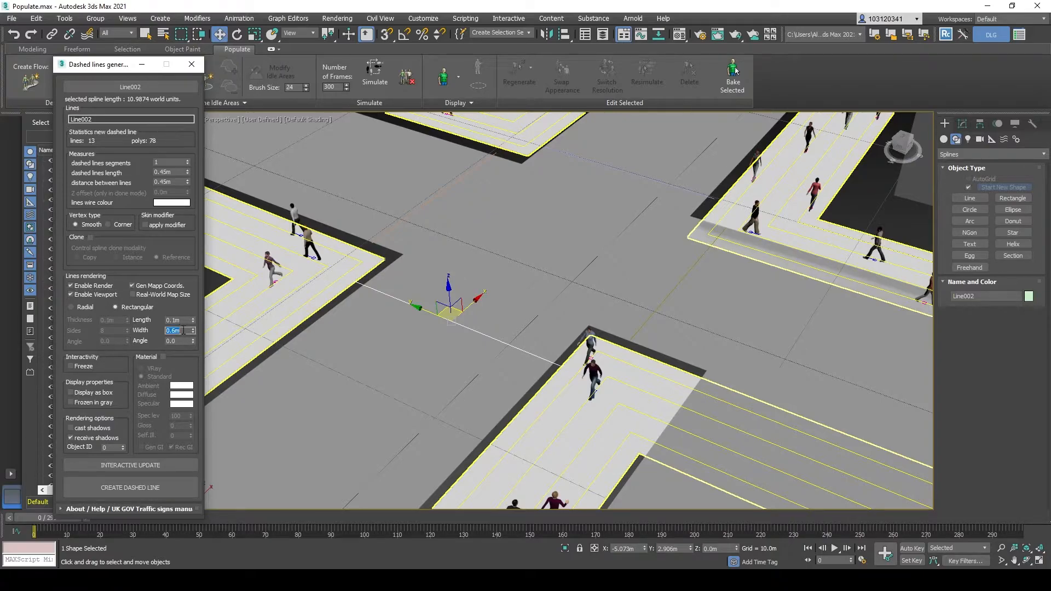
pyautogui.write('2.5')
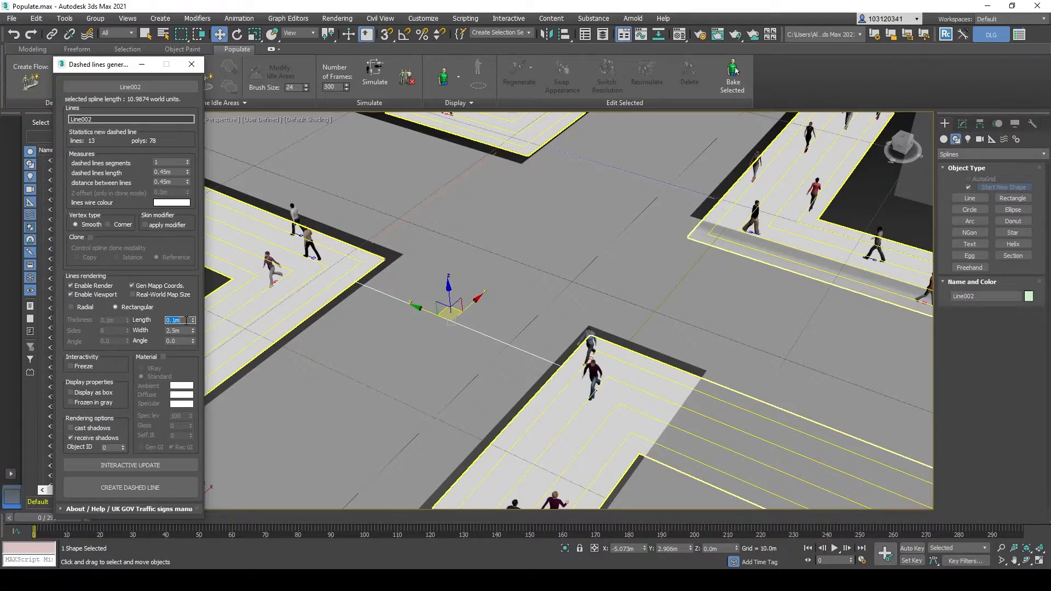
pyautogui.write('0.0')
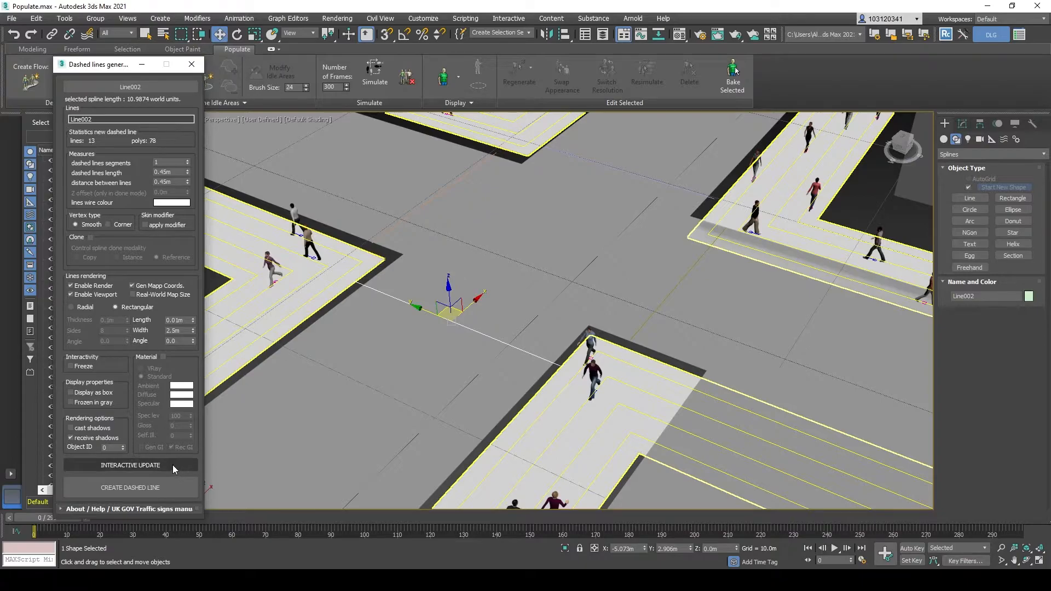
pyautogui.click(130, 465)
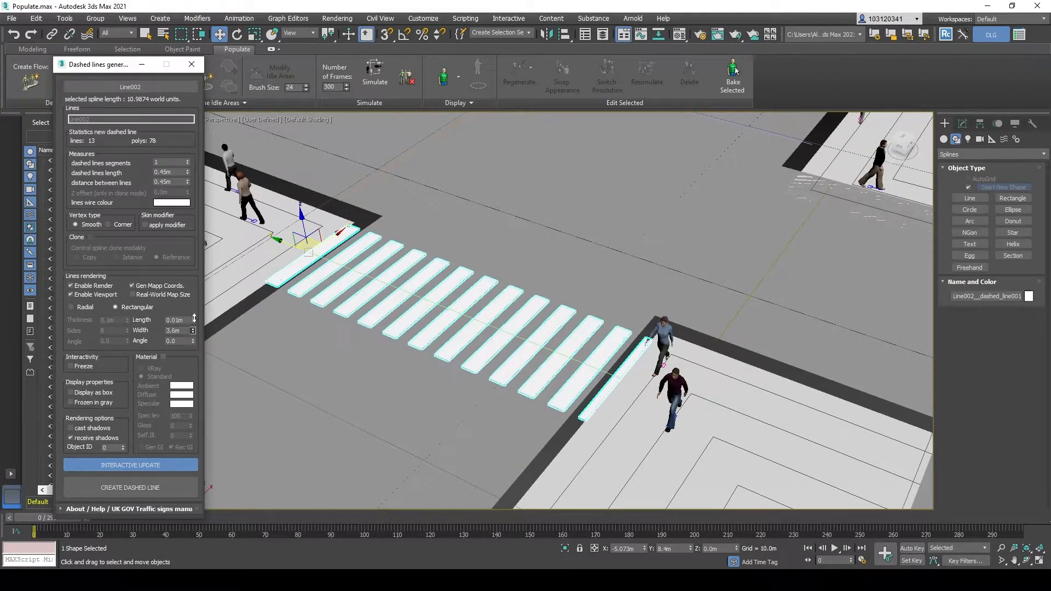
# Narrow the stripe width and set stripe gap and dash length to 0.45m.
pyautogui.click(193, 333)
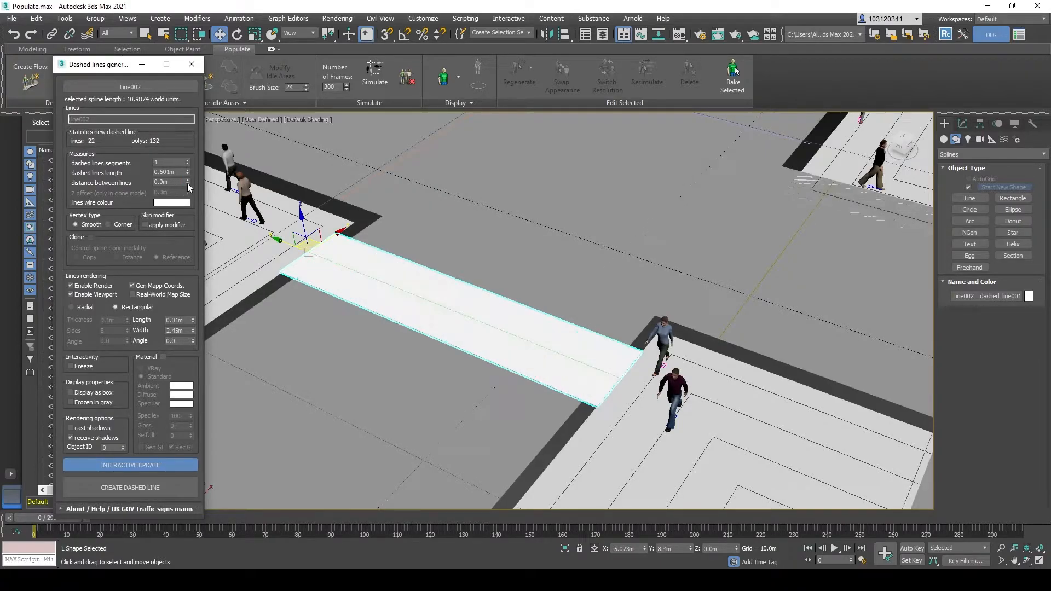
pyautogui.click(168, 182)
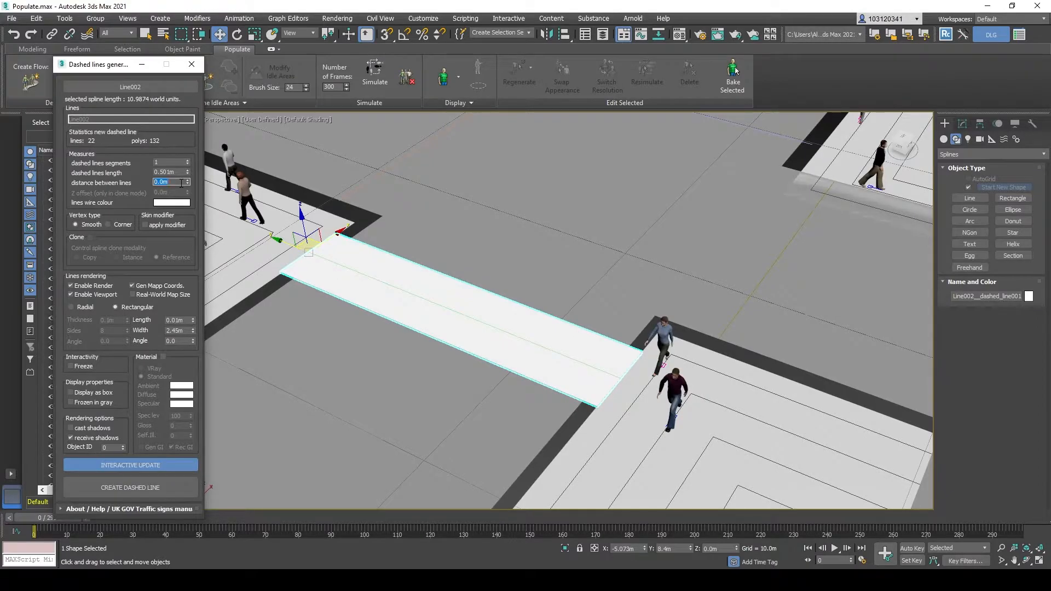
pyautogui.write('0.45m')
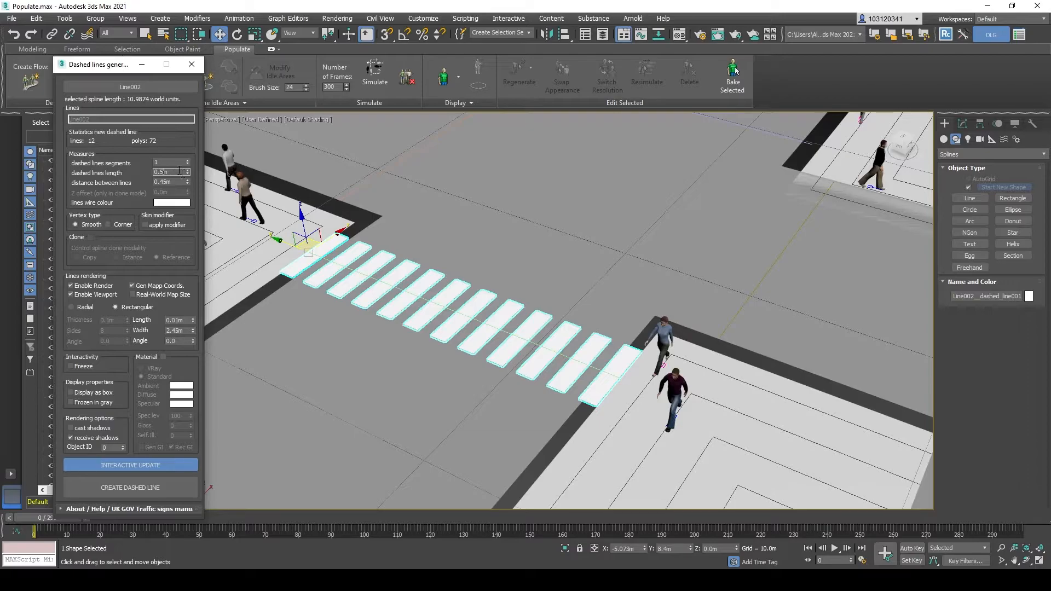
pyautogui.write('0.45m')
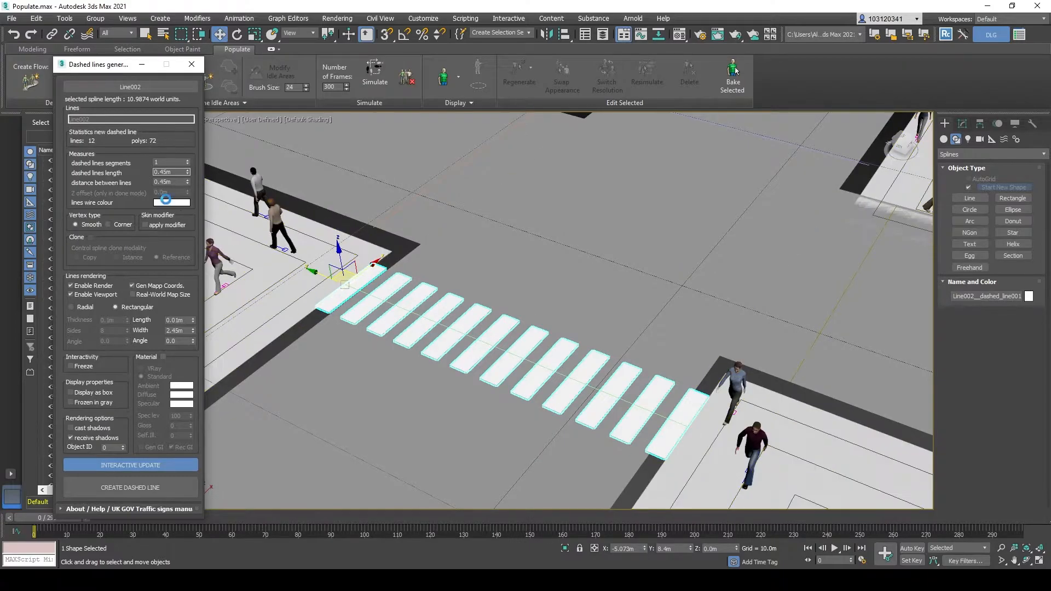
# Try magenta on the crossing stripes, then return them to white.
pyautogui.click(170, 202)
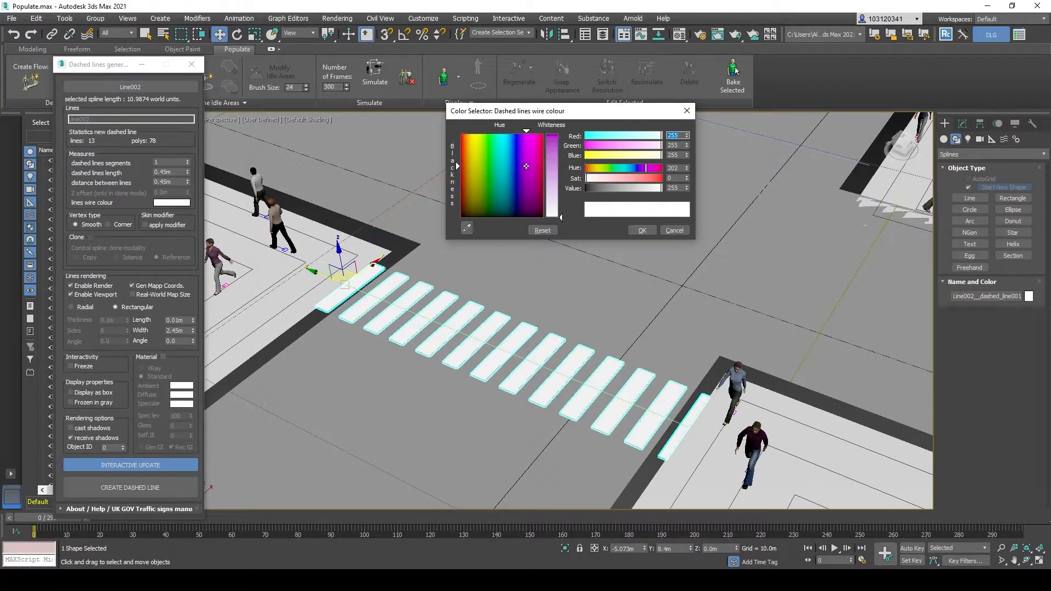
pyautogui.click(532, 147)
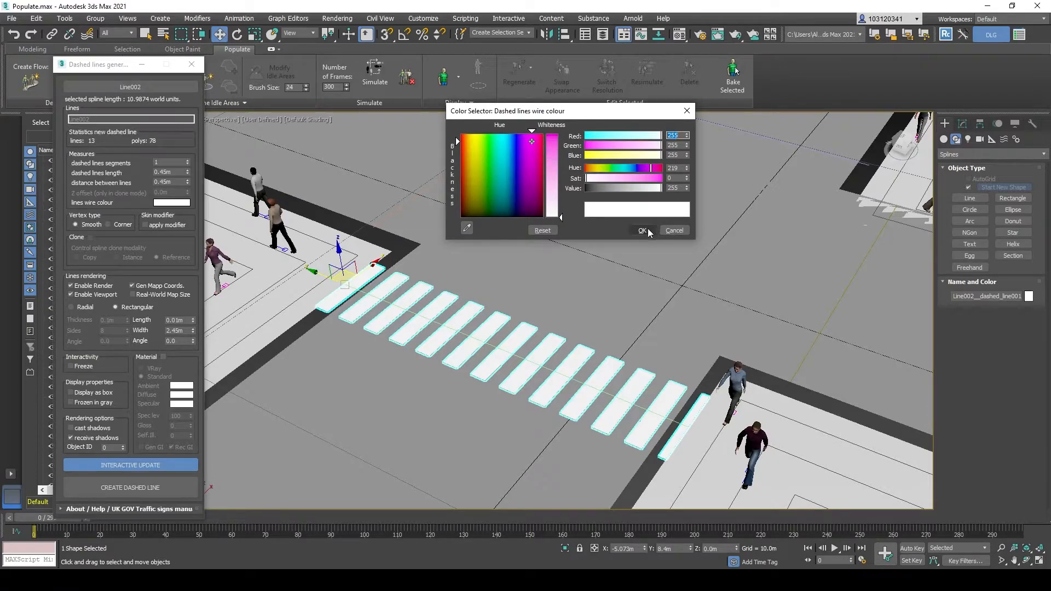
pyautogui.click(642, 231)
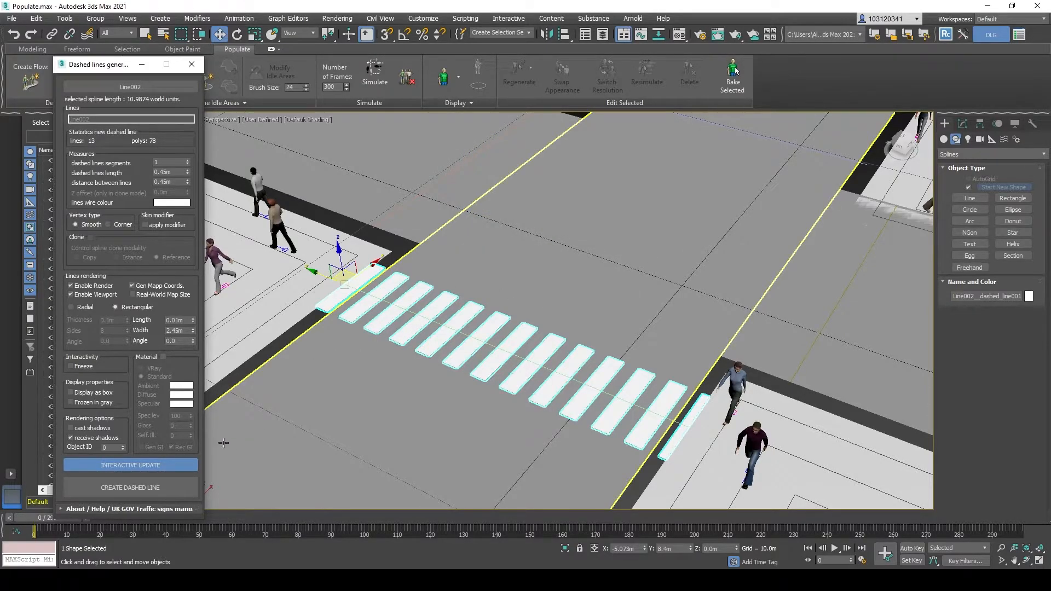
pyautogui.click(171, 203)
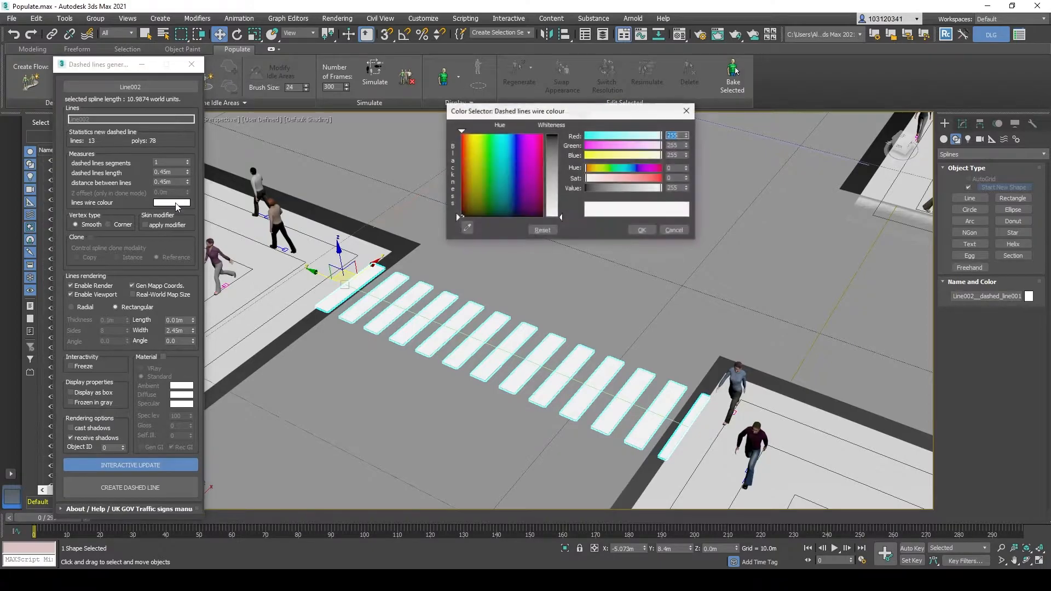
pyautogui.click(531, 165)
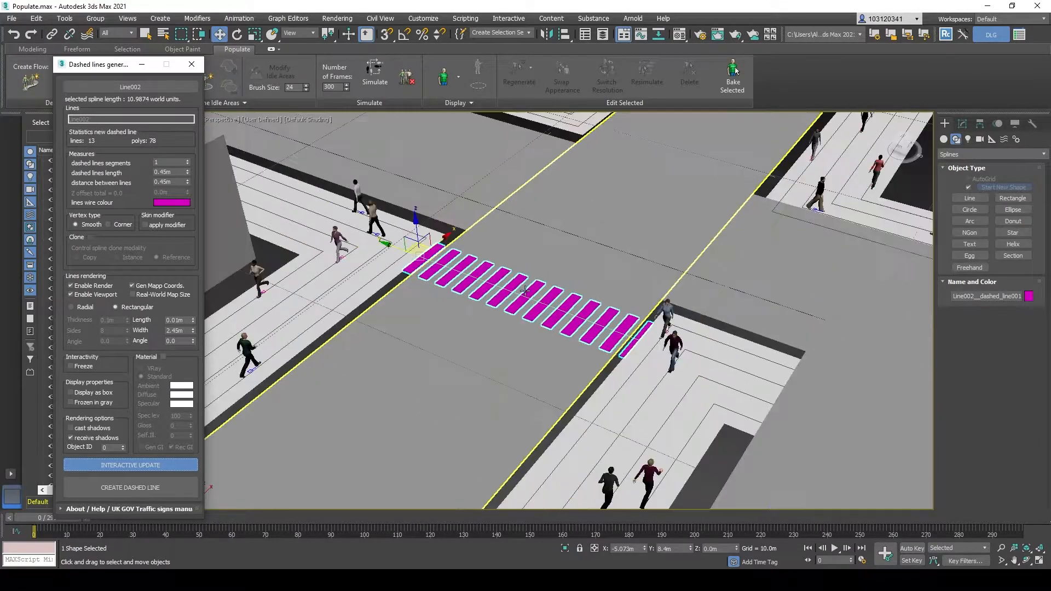
pyautogui.click(170, 203)
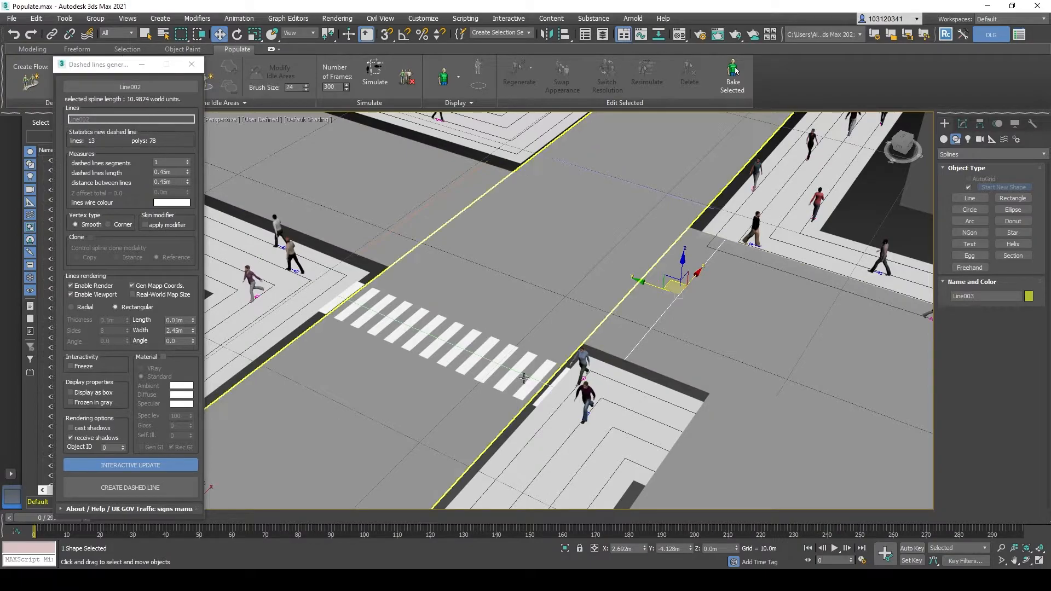
# Set Line003 as the generator's path and run Interactive Update.
pyautogui.click(130, 487)
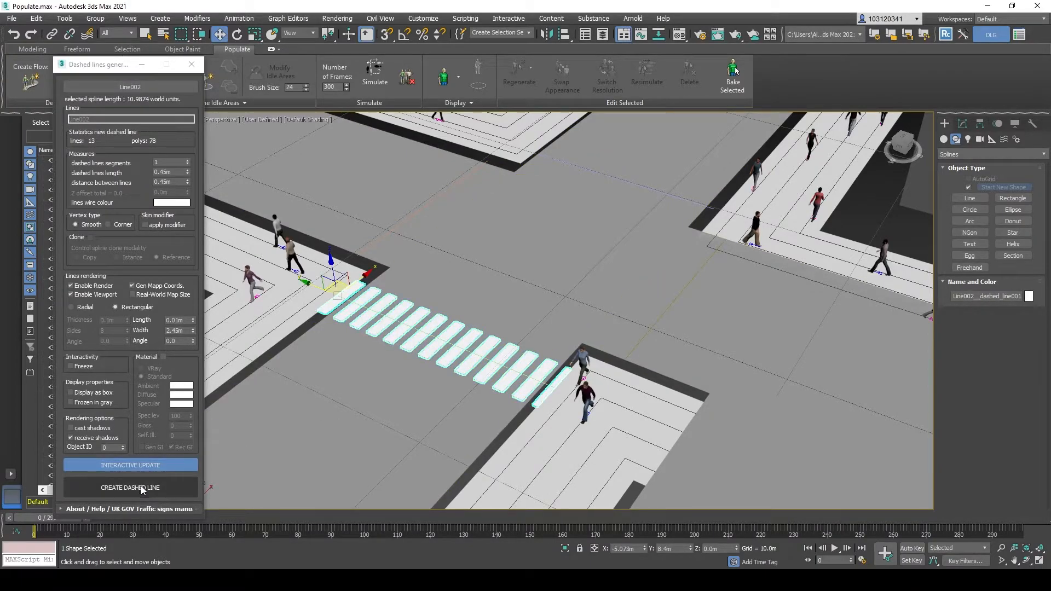
pyautogui.click(130, 487)
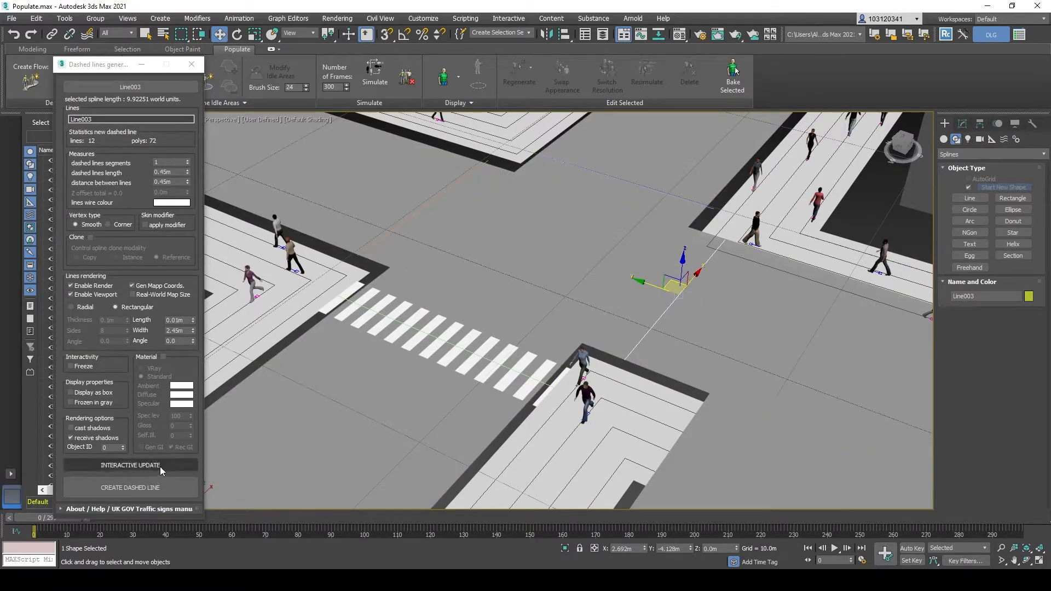
pyautogui.click(131, 466)
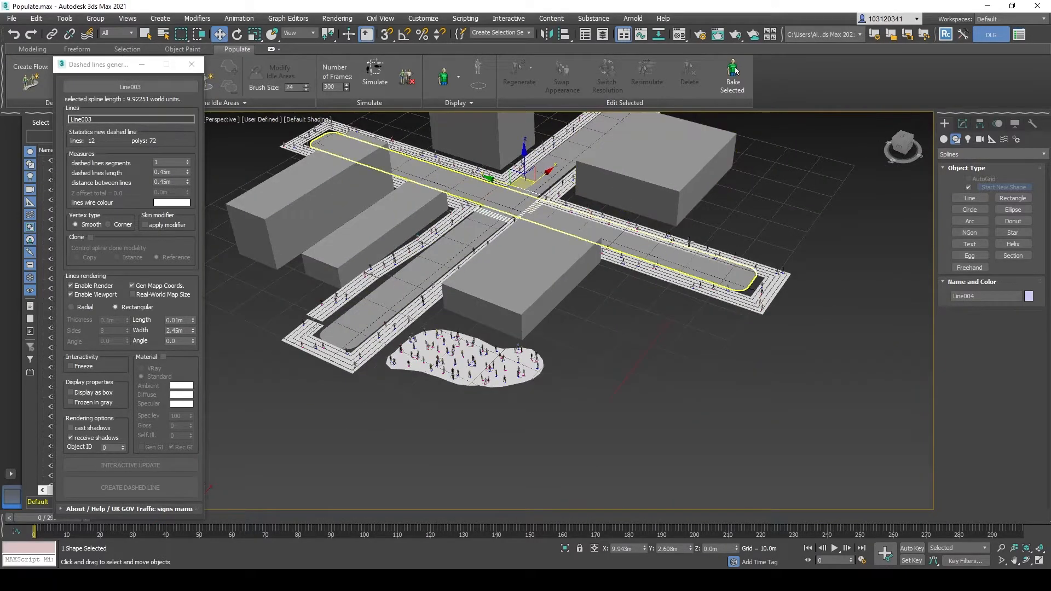
# Create the dashed crossing on Line003 across the second road.
pyautogui.click(968, 197)
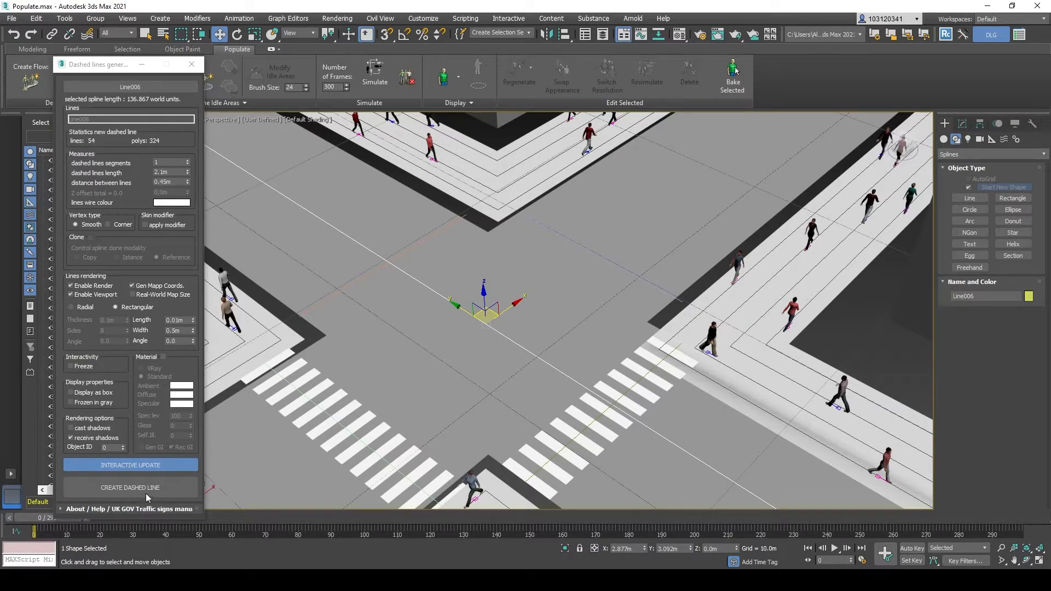
# Generate centre-line dashes with 2.0m gaps and 0.2m rendering width.
pyautogui.click(130, 487)
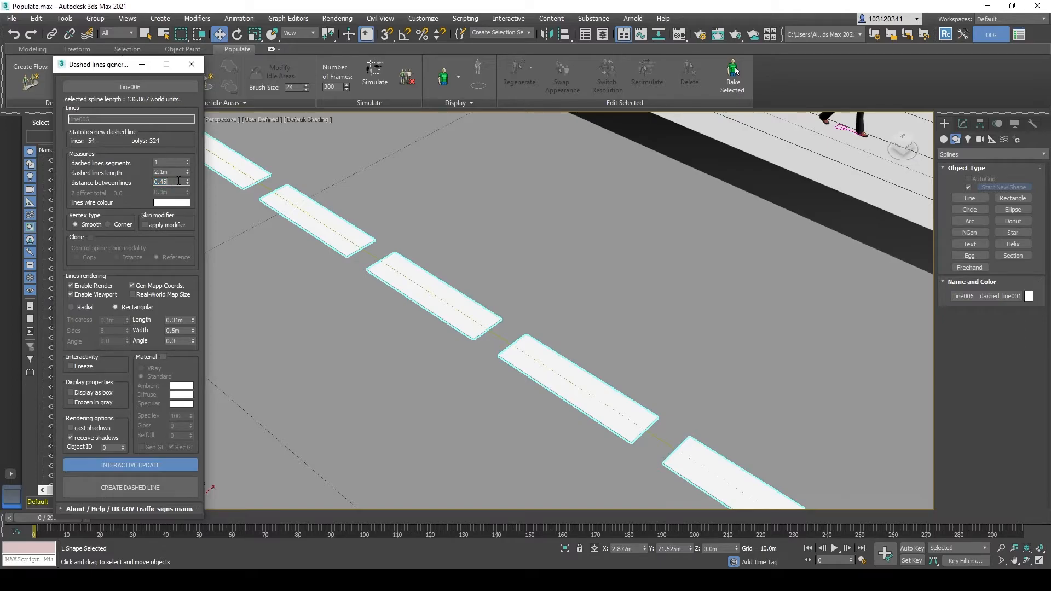
pyautogui.write('0.2m')
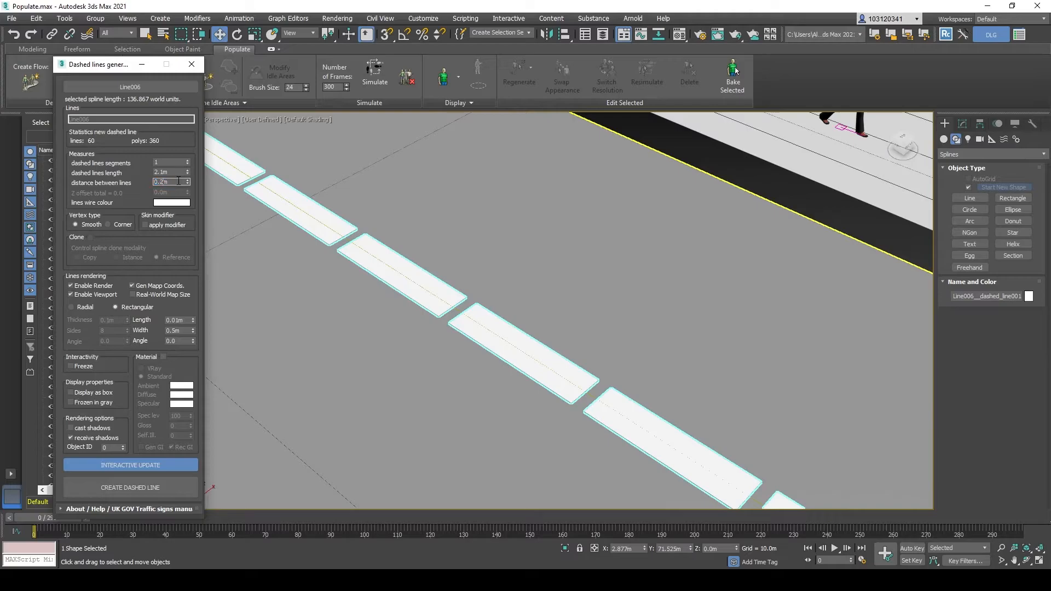
pyautogui.write('2.0m')
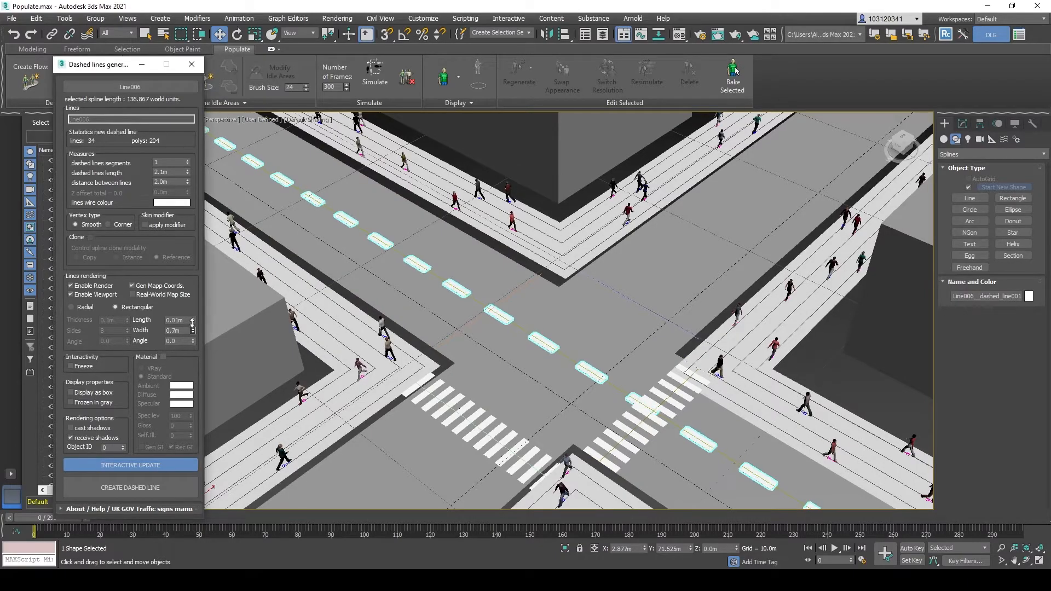
pyautogui.write('0.2')
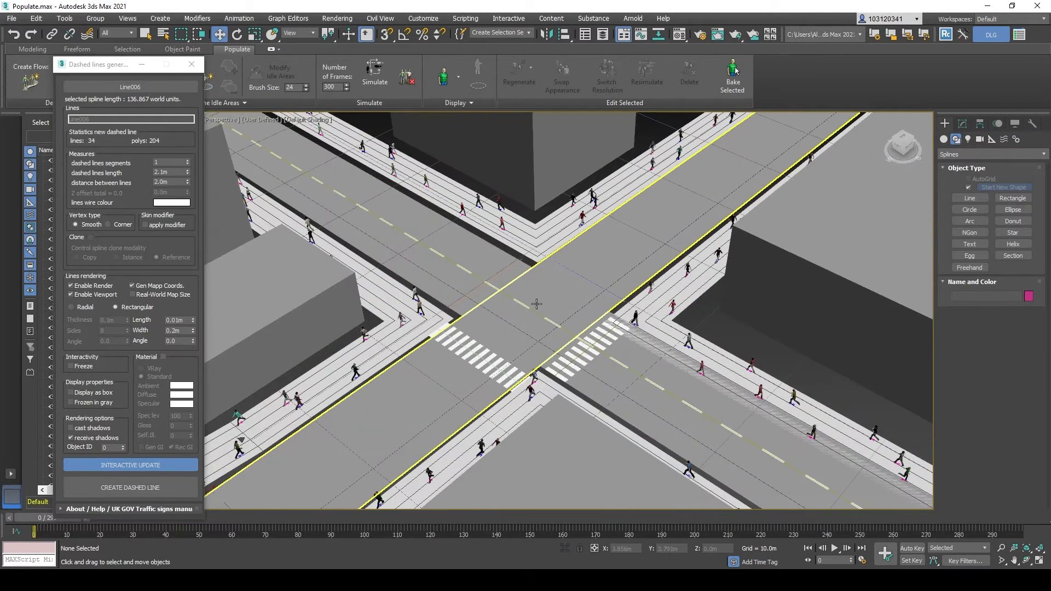
pyautogui.moveTo(536, 304); pyautogui.dragTo(588, 280)
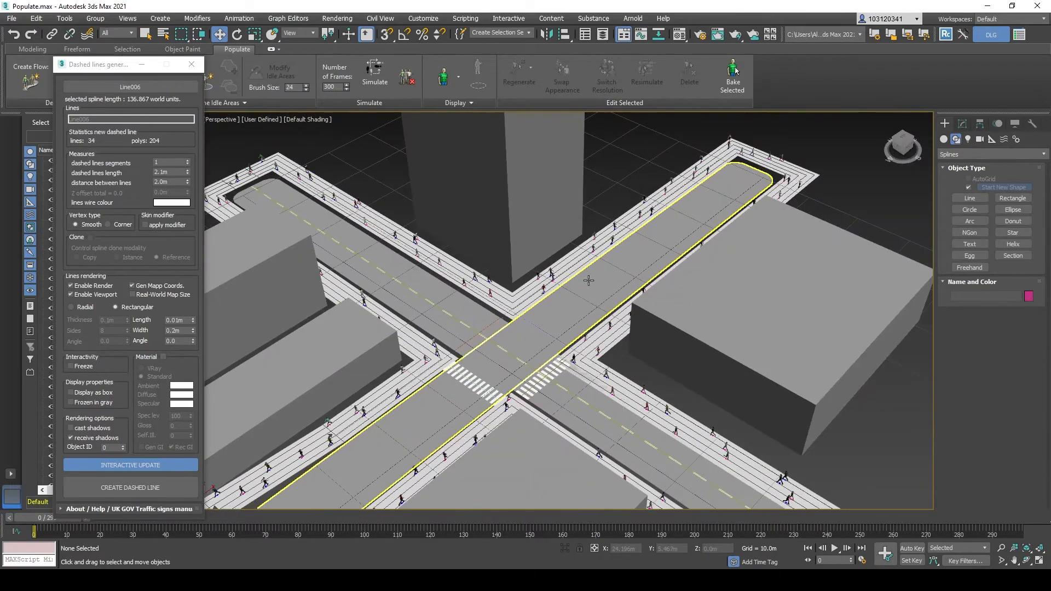
pyautogui.moveTo(586, 279); pyautogui.dragTo(519, 298)
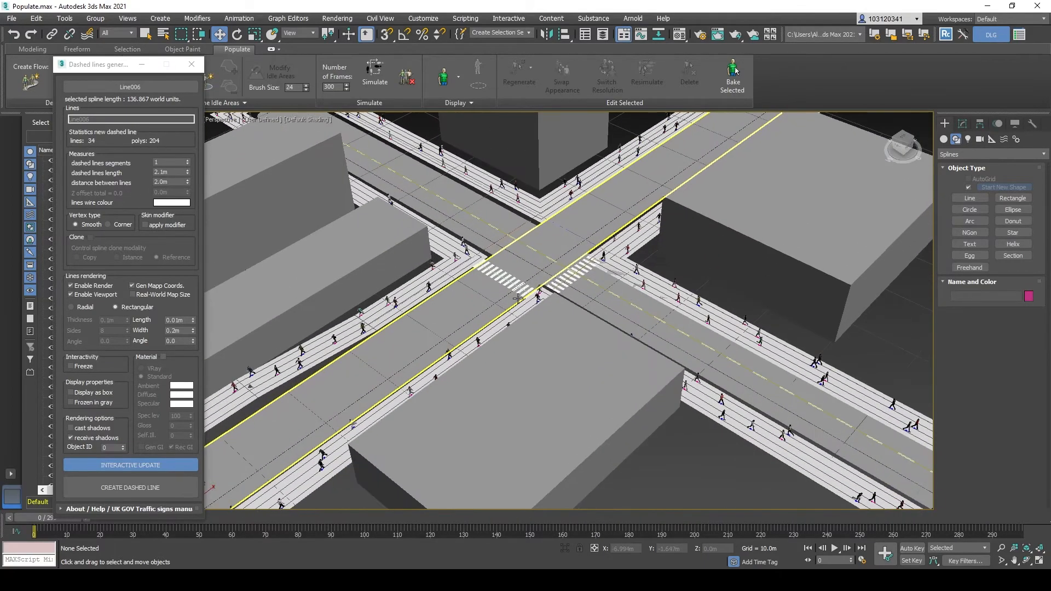